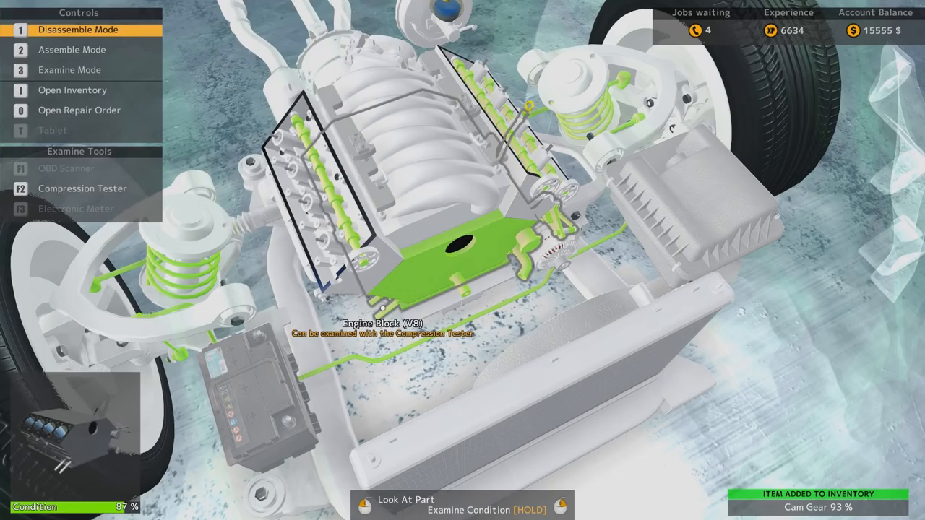
Inspect the condition of the Royale GTR's exposed V8 engine block
left_click(70, 69)
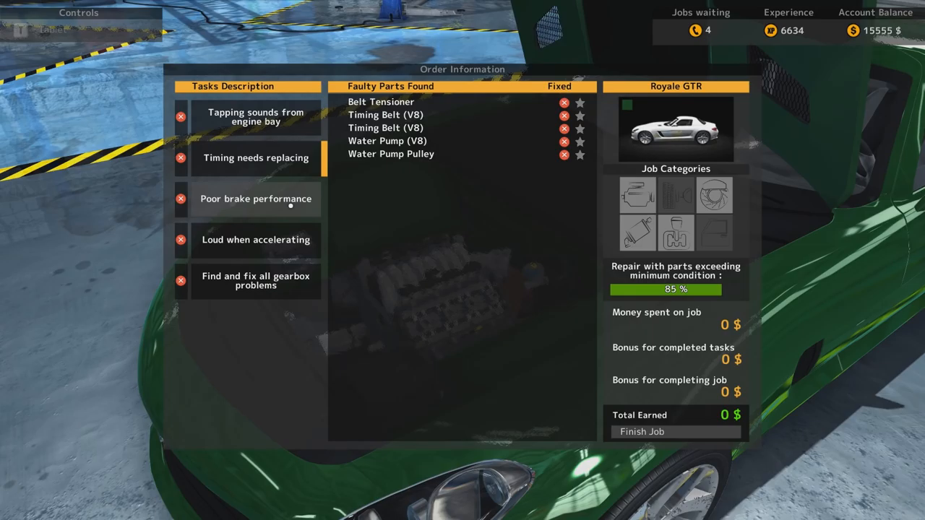
Show the timing task's list of faulty parts in the repair order
left_click(256, 280)
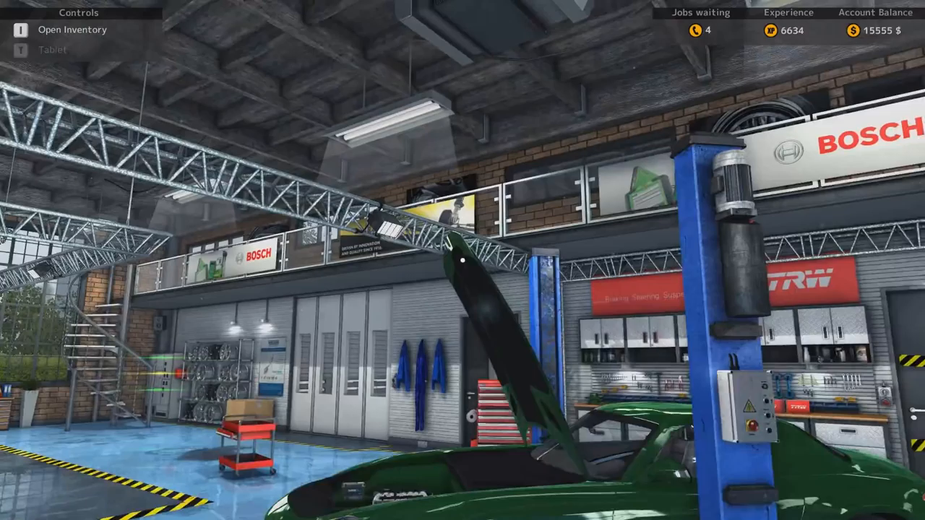
mouse_move(462, 260)
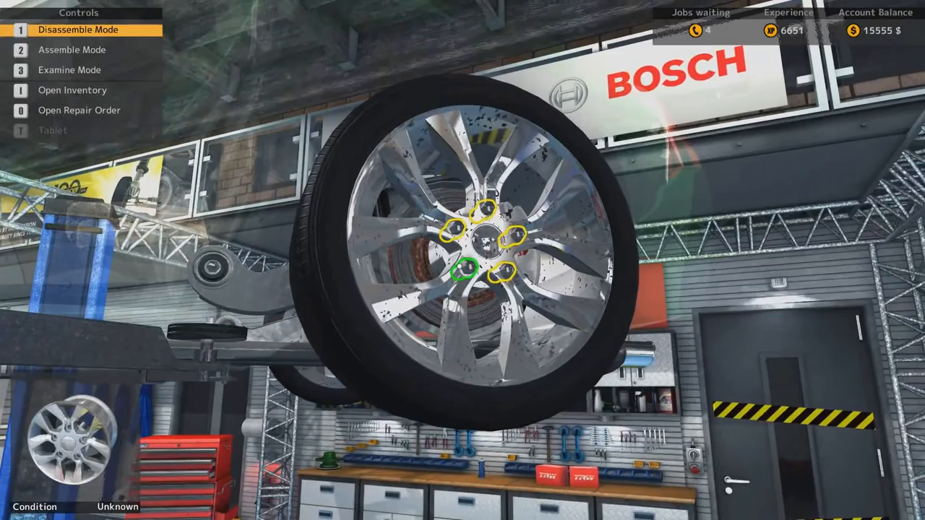
Unscrew the next wheel nut on the raised Royale GTR's front wheel
left_click(466, 265)
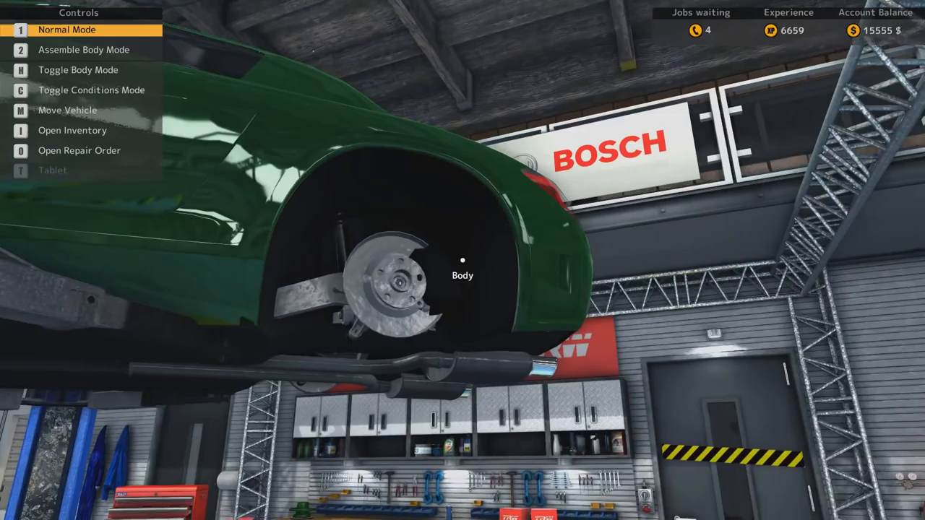
Check the repair order's faulty brake calipers, discs and pads, then close it
key("o")
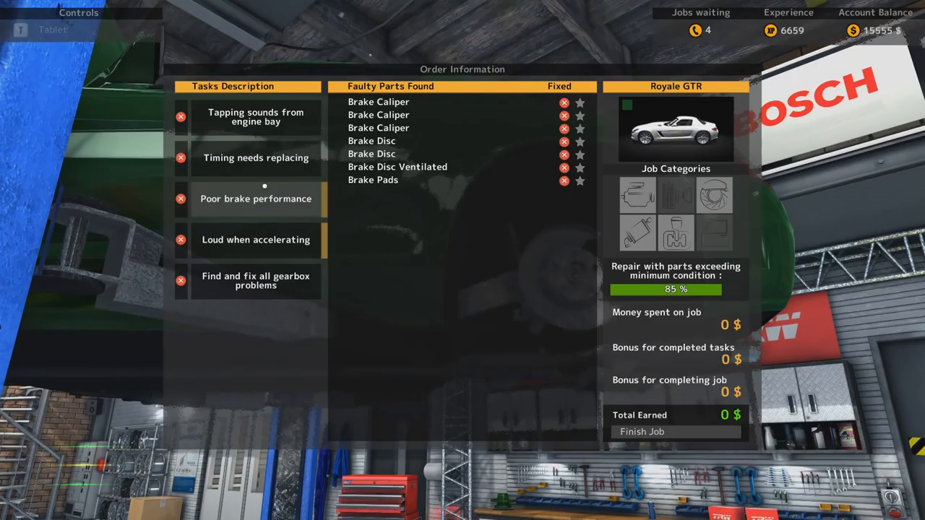
key("Escape")
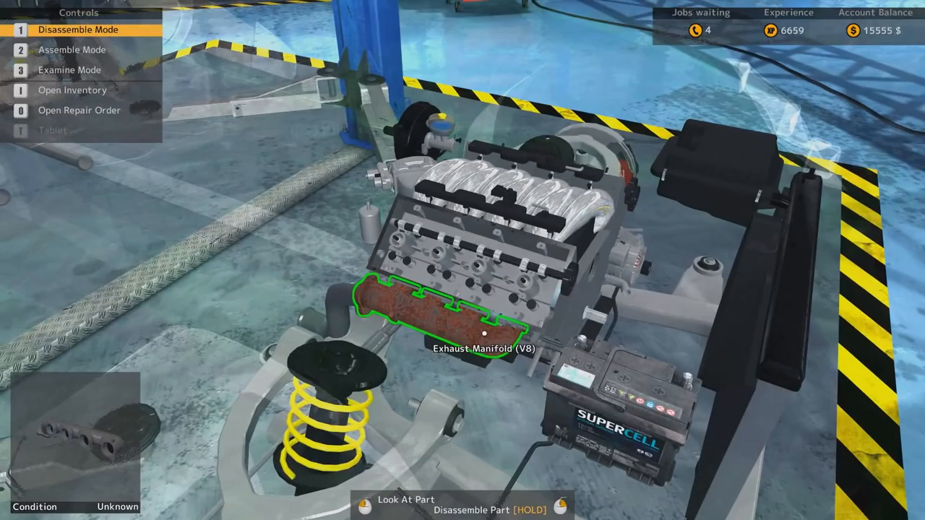
mouse_move(477, 333)
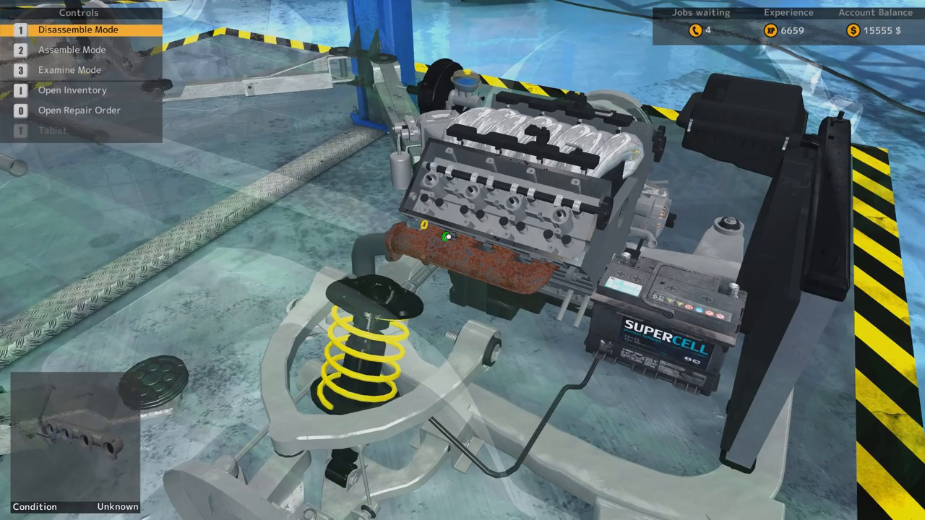
Partly unbolt the rusty Exhaust Manifold (V8) from the engine
key("0")
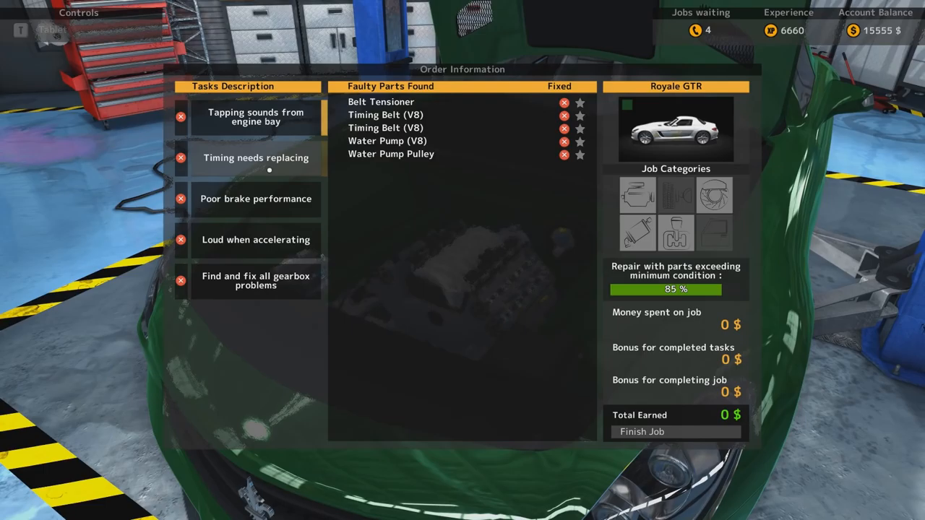
View the faulty parts for Timing needs replacing and Poor brake performance
left_click(256, 198)
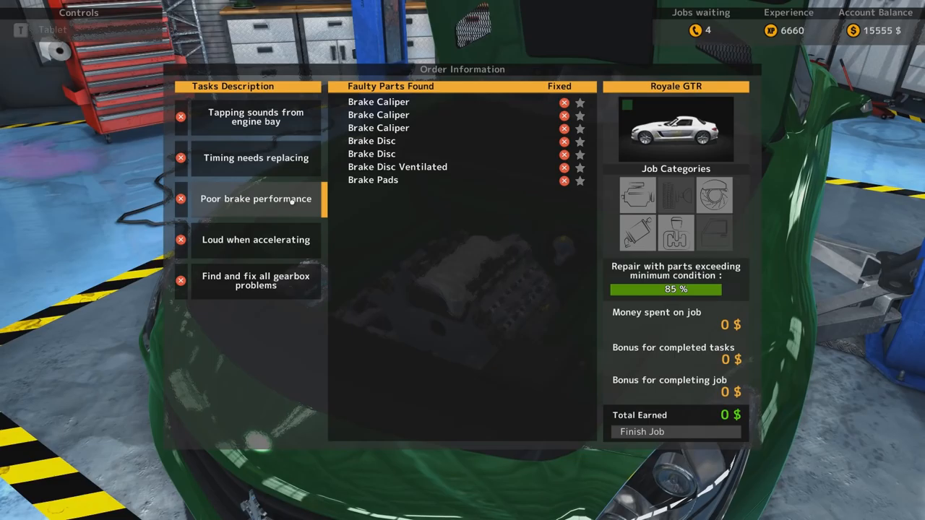
left_click(255, 280)
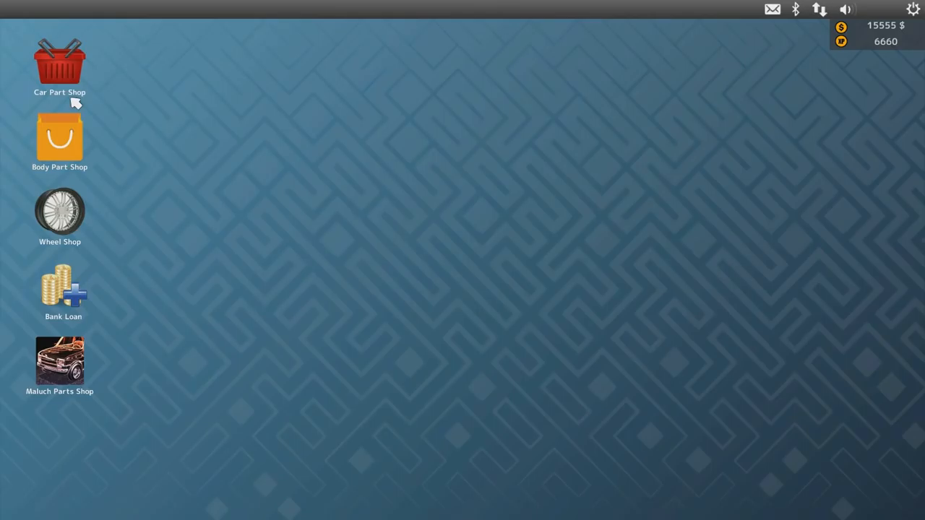
Buy brake, catalytic and exhaust parts including the Middle Muffler, then search clutch parts
left_click(60, 62)
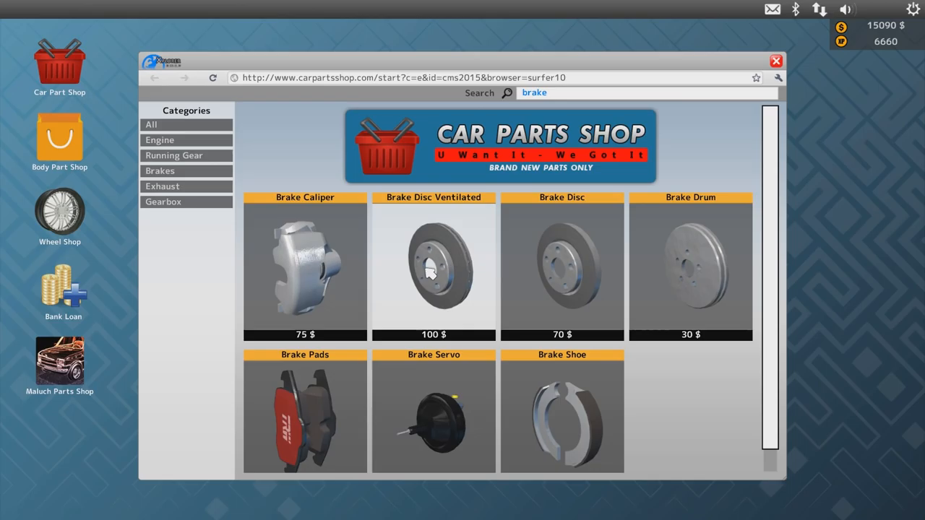
type("cata")
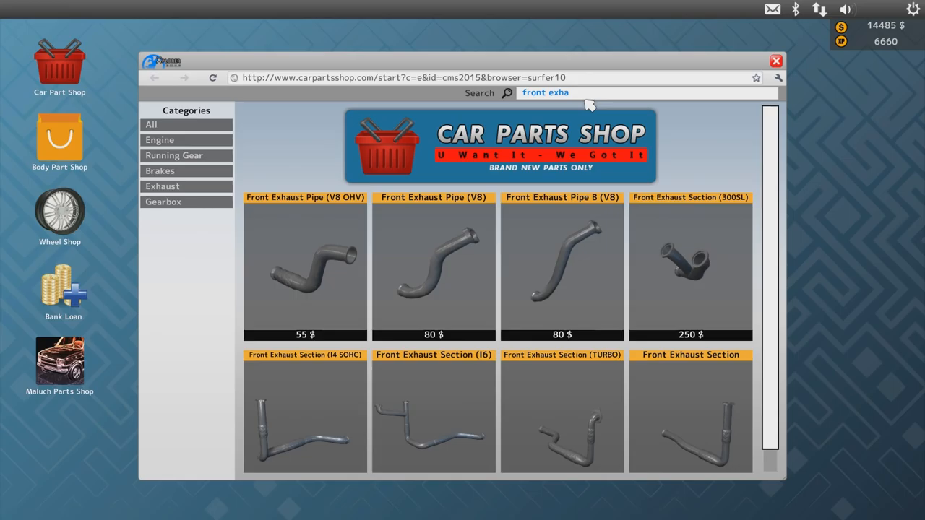
type("middle m")
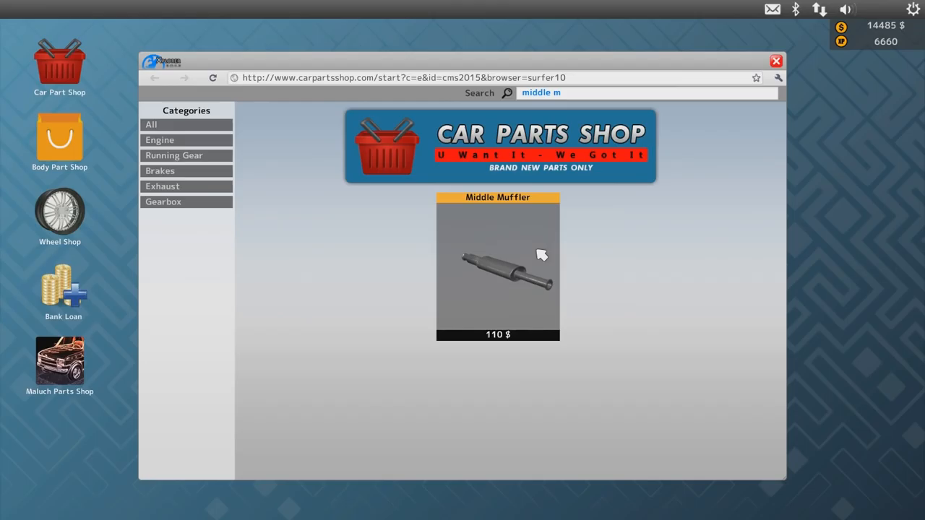
type("clutch")
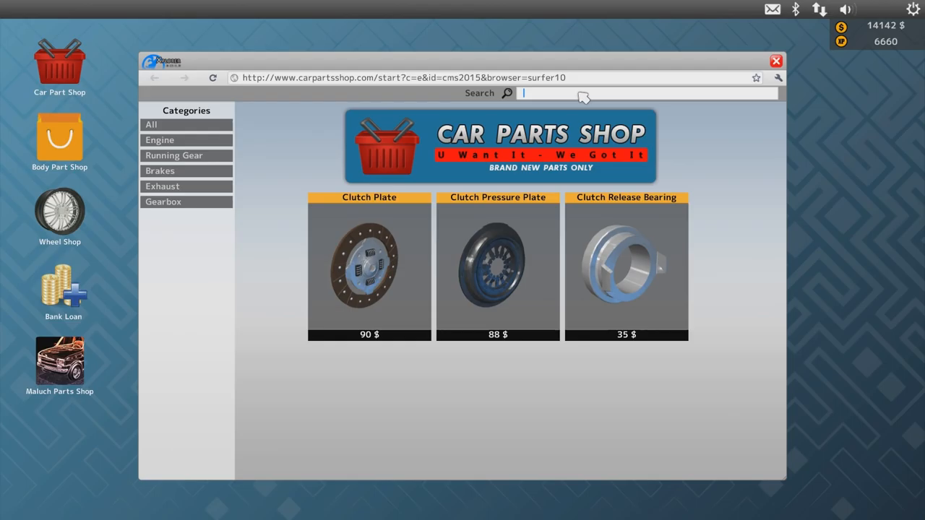
Buy gearbox and timing parts, bringing the balance to 12,287 $
type("gearbox")
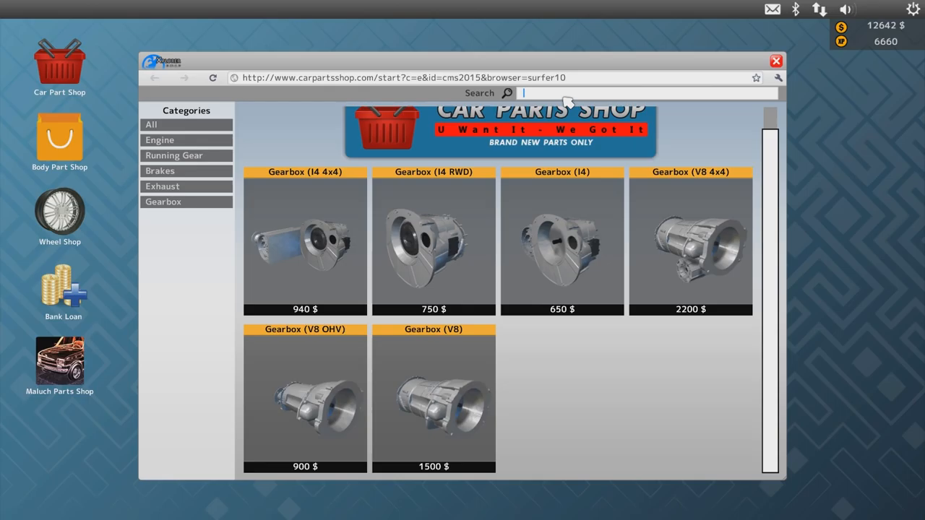
type("timing")
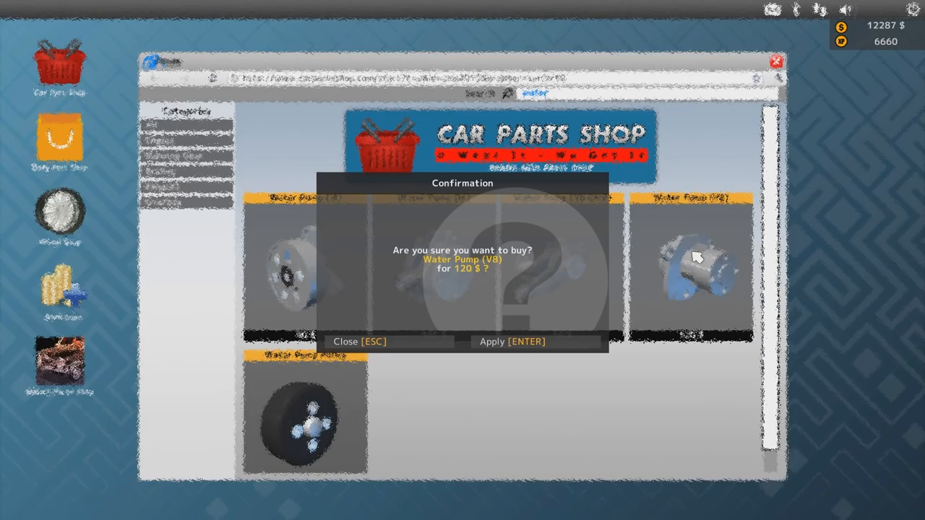
Confirm the 120 $ Water Pump (V8) purchase and search for camshaft parts
left_click(510, 341)
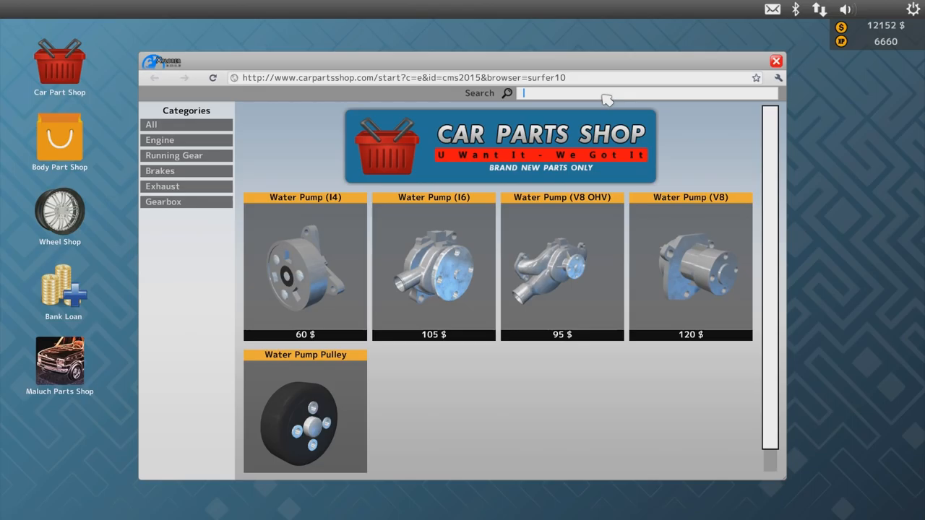
type("camsh")
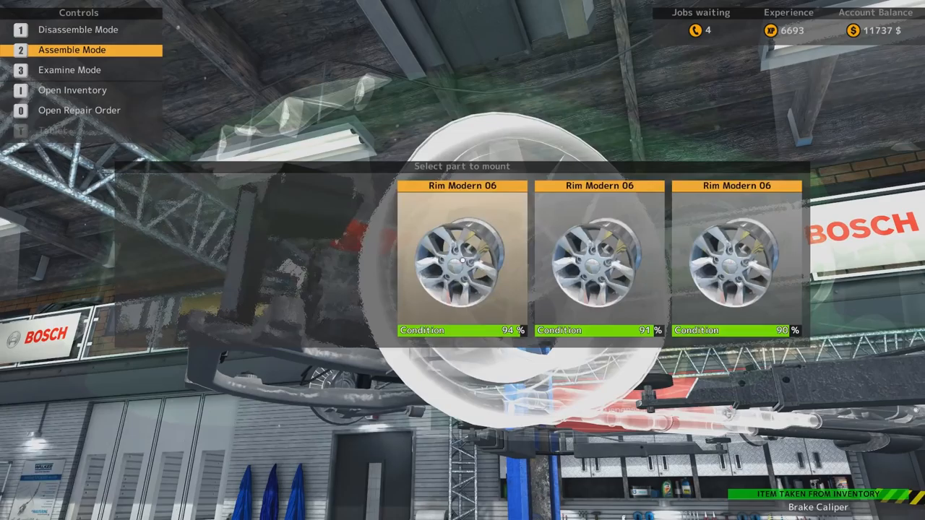
Mount a Rim Modern 06 and the new 100% condition brake pads
left_click(462, 260)
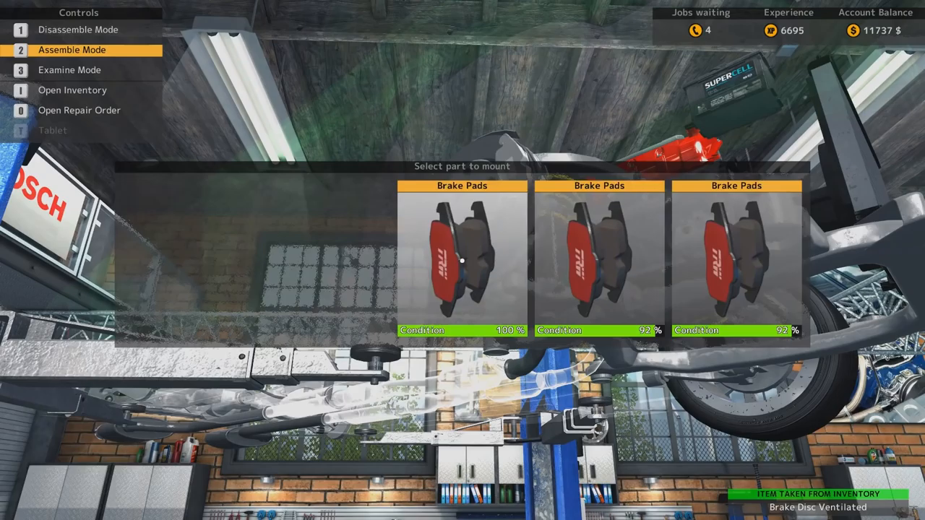
left_click(461, 261)
type("c")
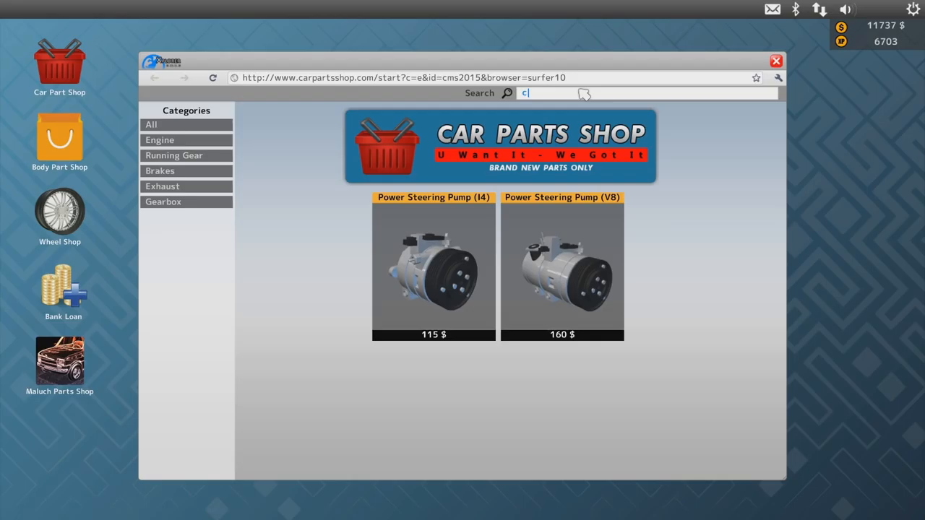
Buy another clutch part from the tablet shop, leaving 11,647 $, and enter Assemble Mode
left_click(776, 61)
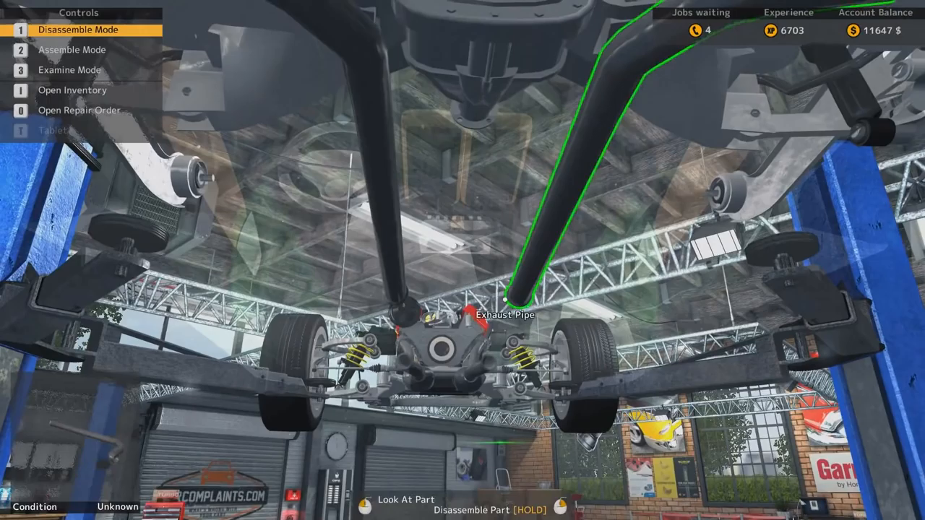
key("2")
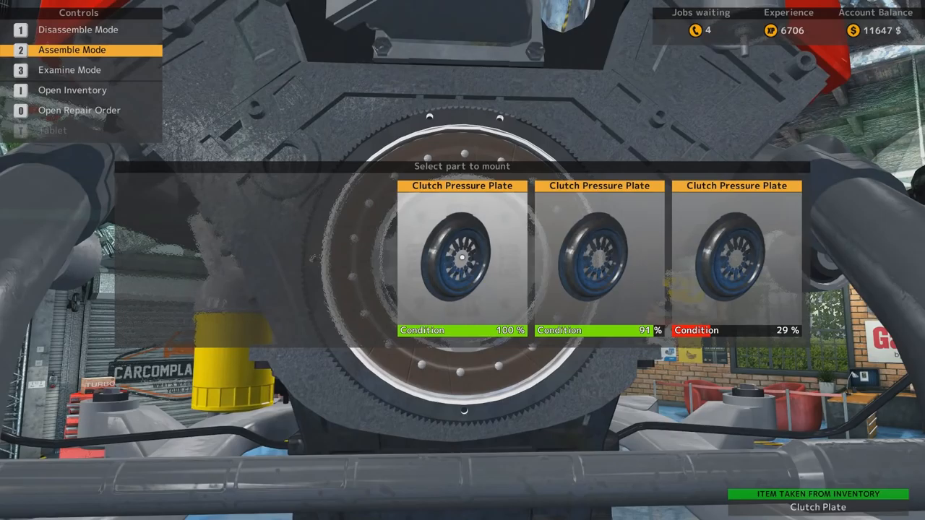
Mount the 100% Clutch Pressure Plate on the flywheel
left_click(599, 253)
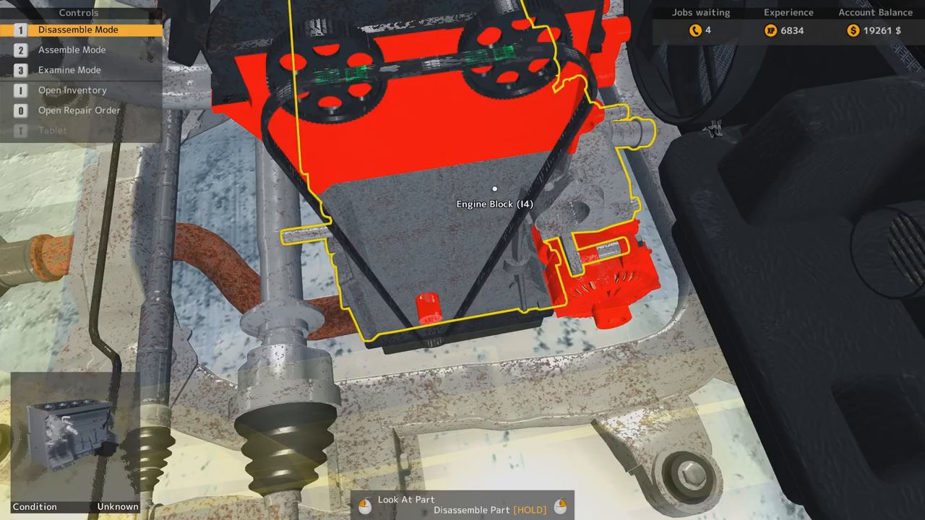
Examine engine-bay parts like the Air Filter Cover, then return to Disassemble Mode
key("3")
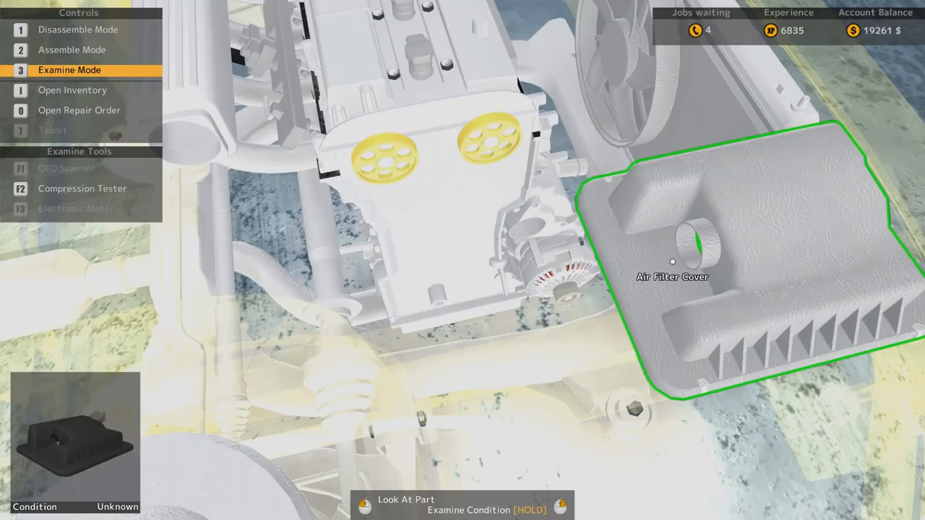
key("1")
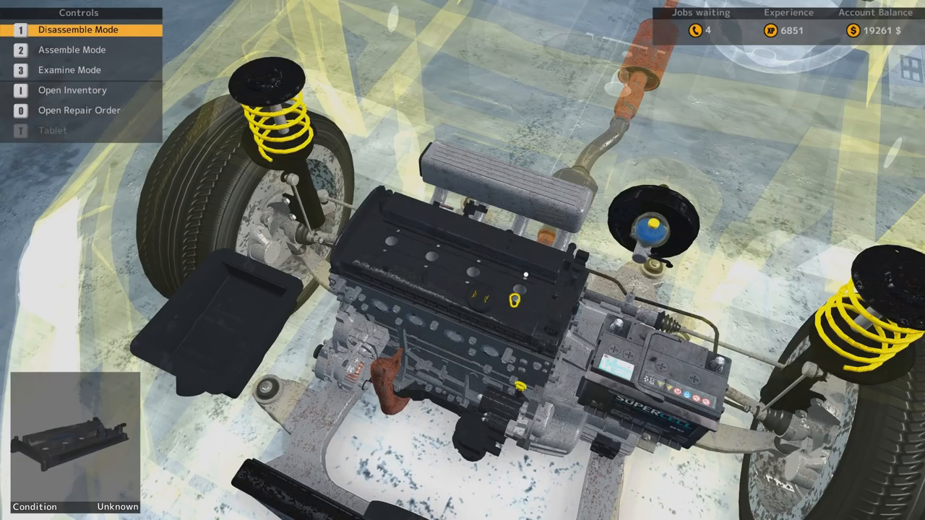
Switch to Examine Mode while stripping the front end's engine, battery and suspension
key("3")
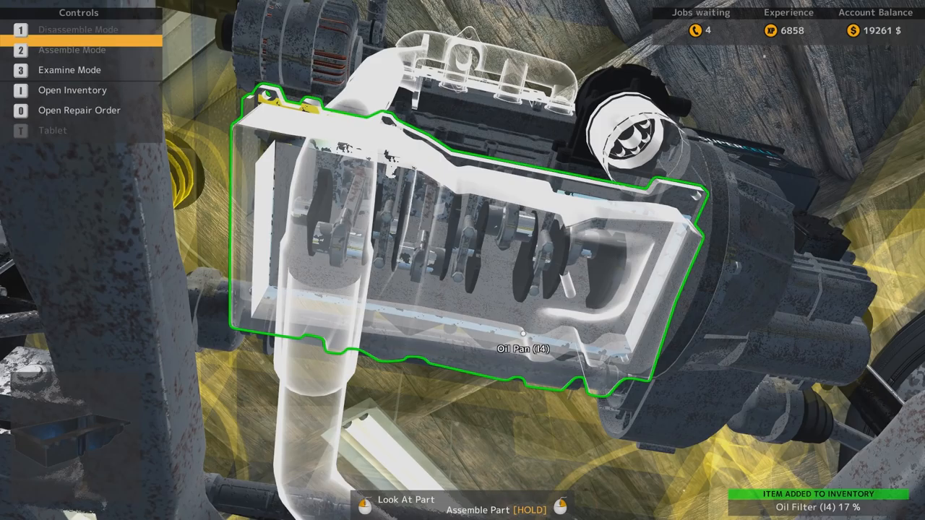
Switch to Examine Mode to inspect the underside after removing the oil pan
key("3")
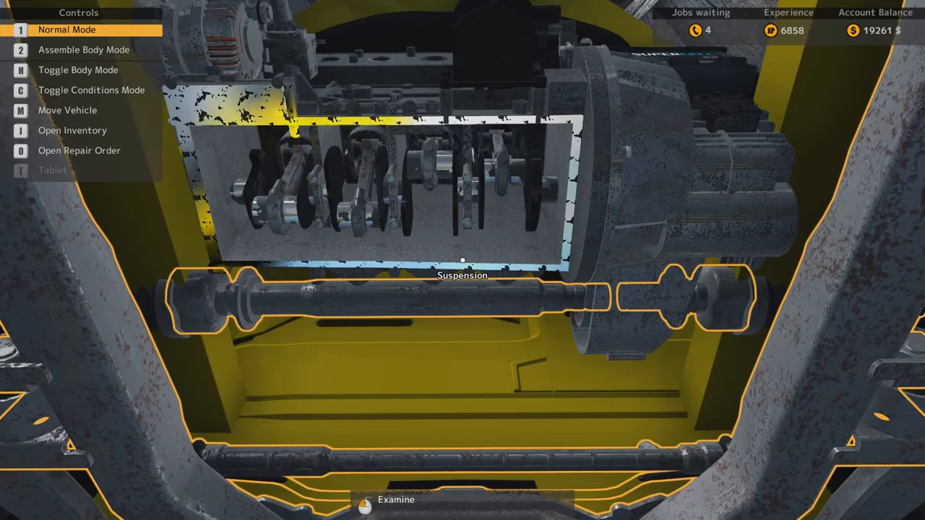
Resume part removal at the car's front wheel
key("o")
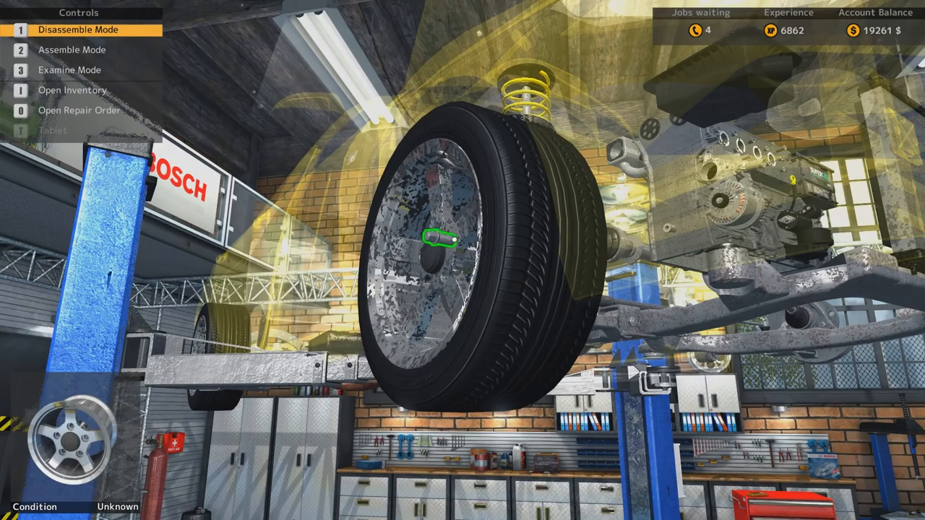
Unbolt and remove the front wheel from the hub
left_click(437, 238)
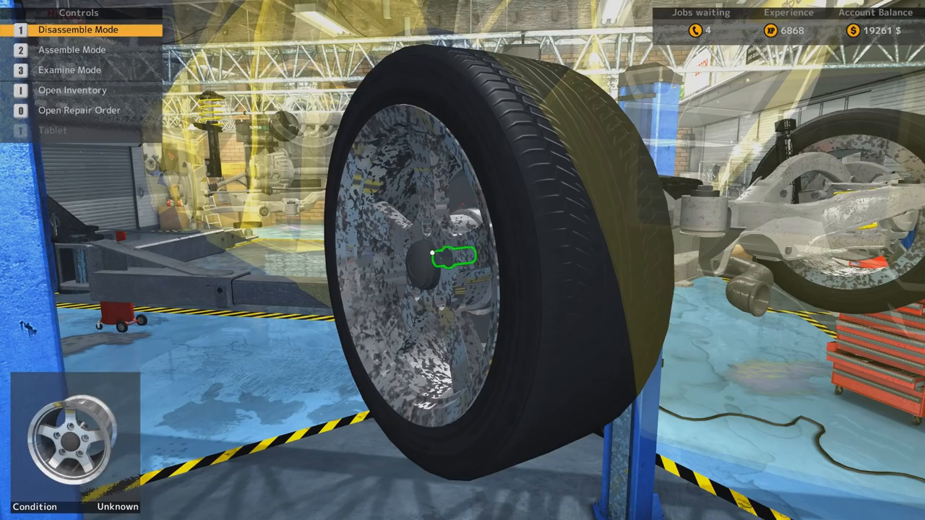
Remove the next wheel and check the exposed brake caliper at 76% condition
left_click(452, 259)
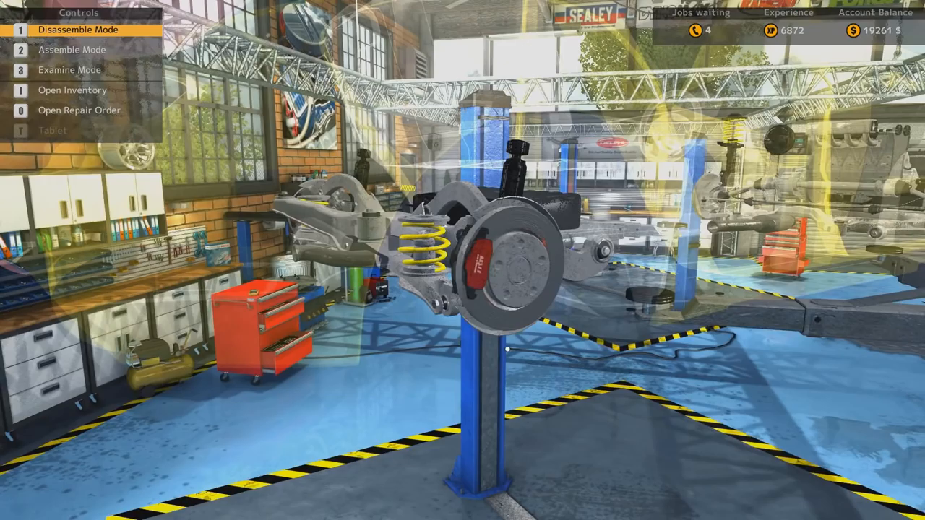
key("2")
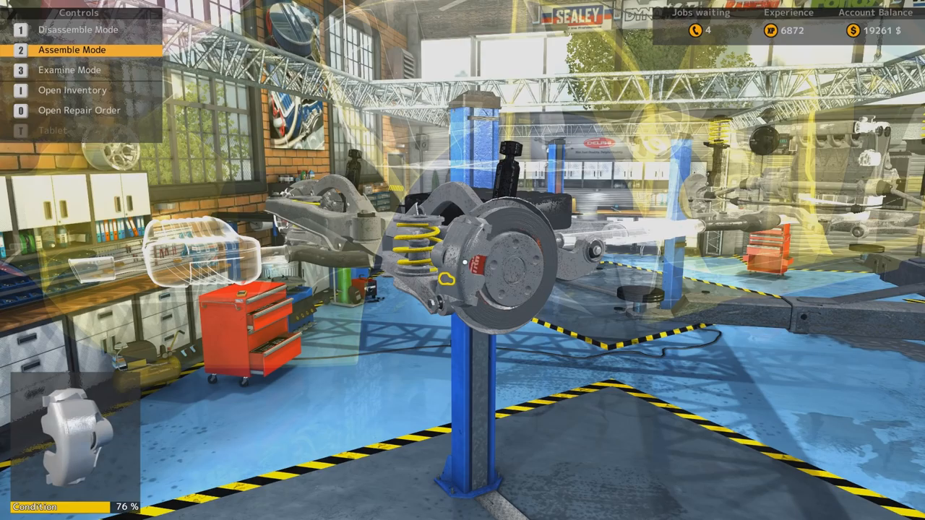